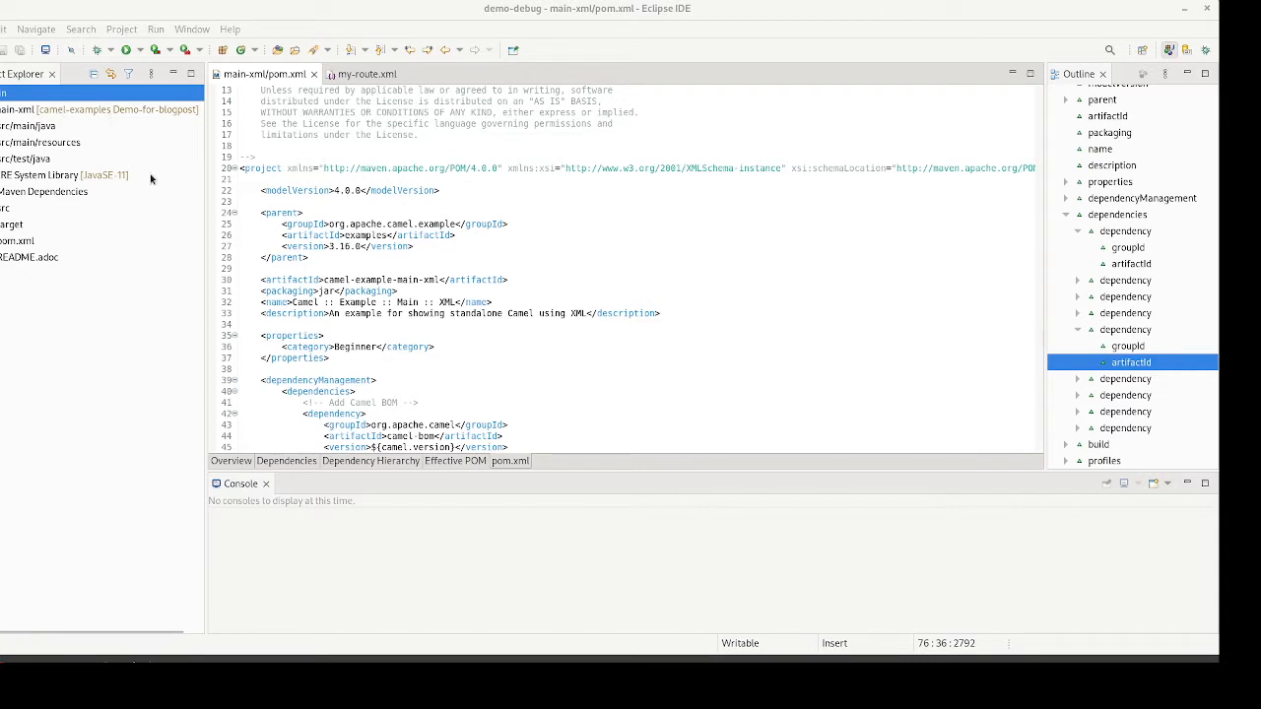
mouse_move(120, 157)
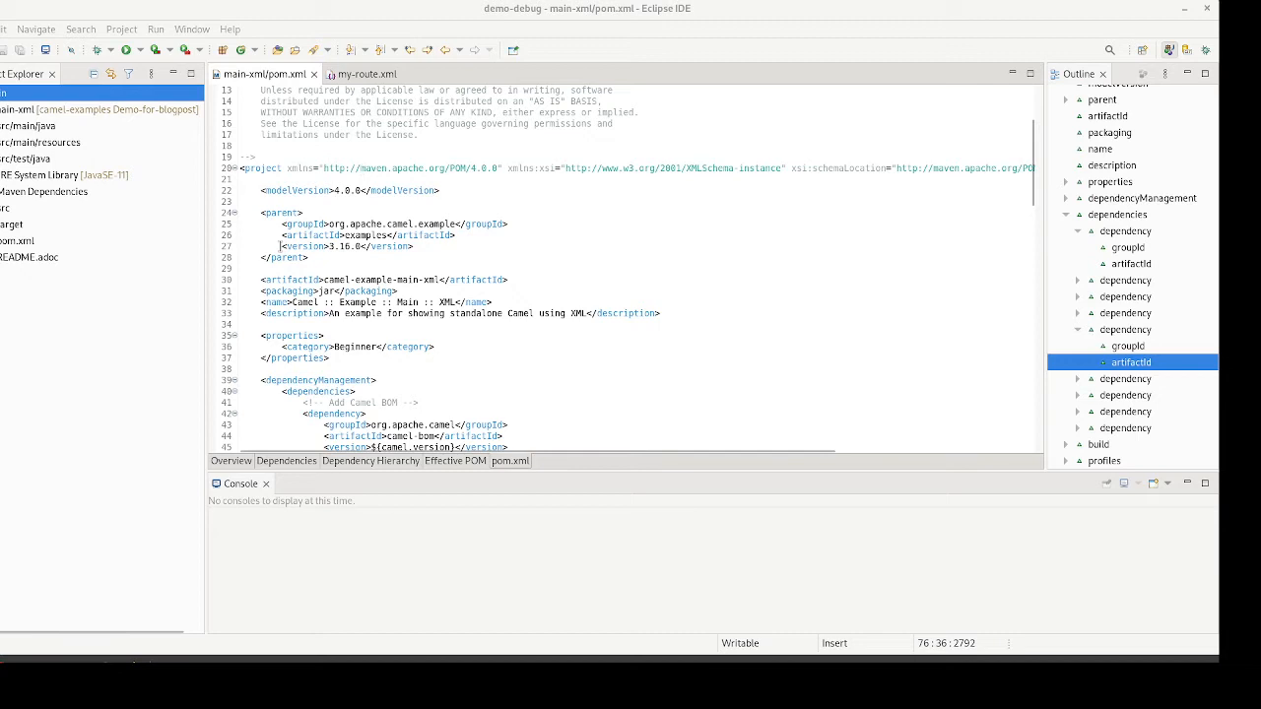
Step: Review the pom.xml version and the camel-debug dependency in the debug profile
left_click(354, 247)
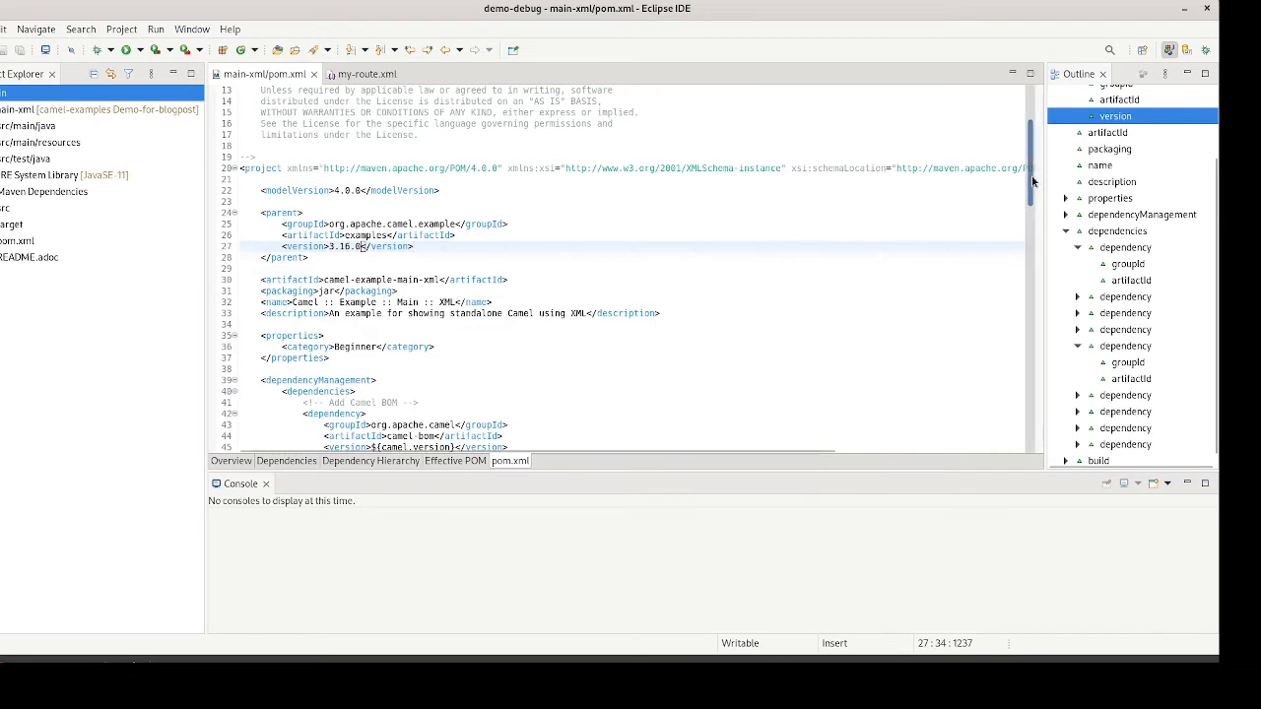
scroll("down", 3)
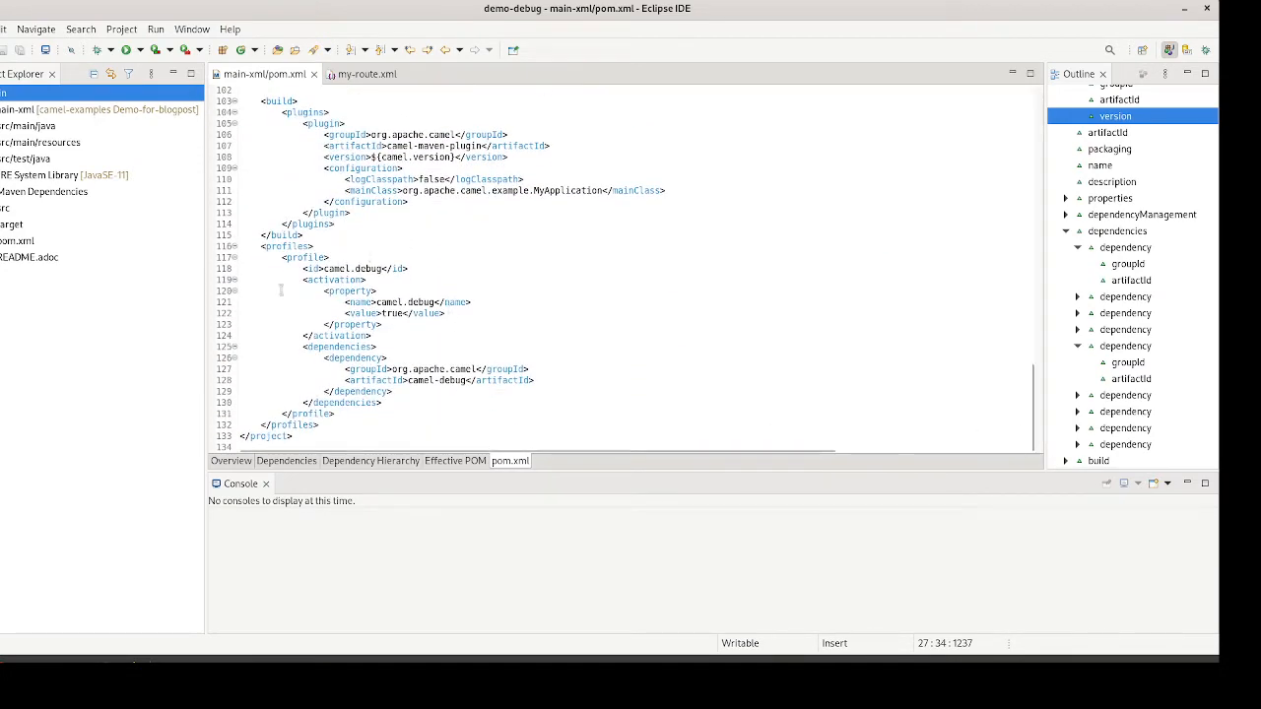
double_click(420, 381)
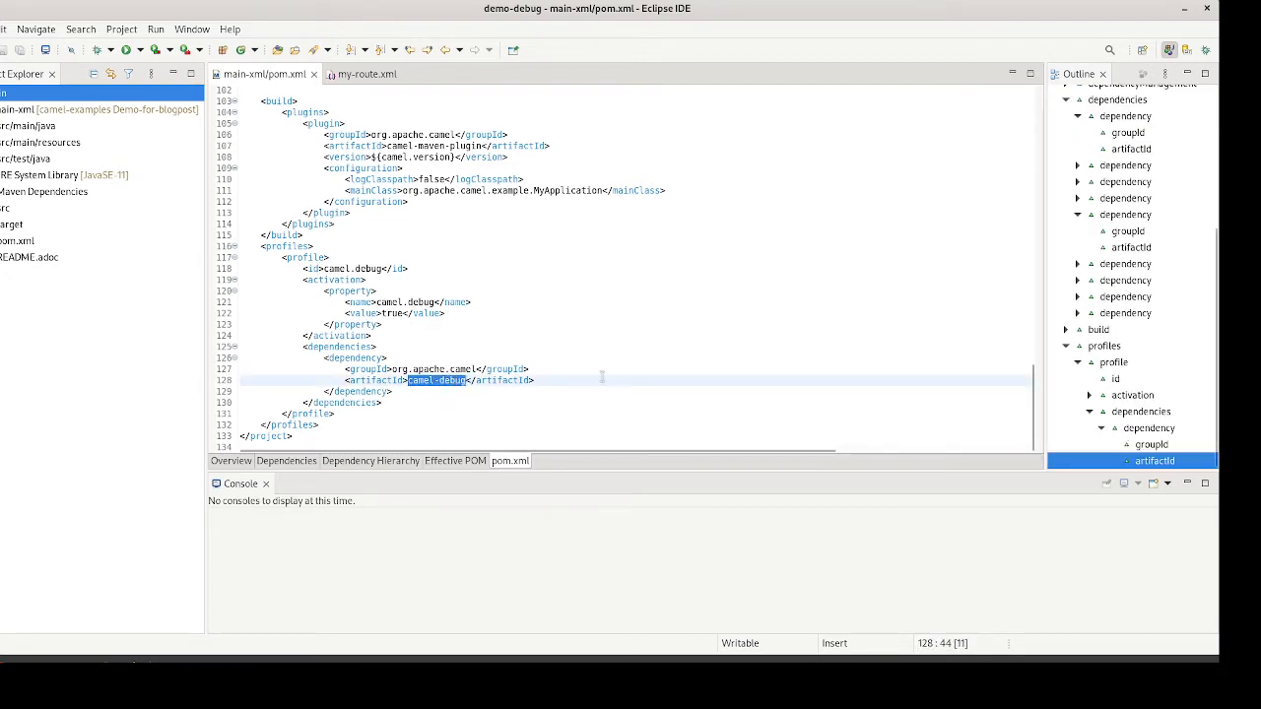
mouse_move(508, 229)
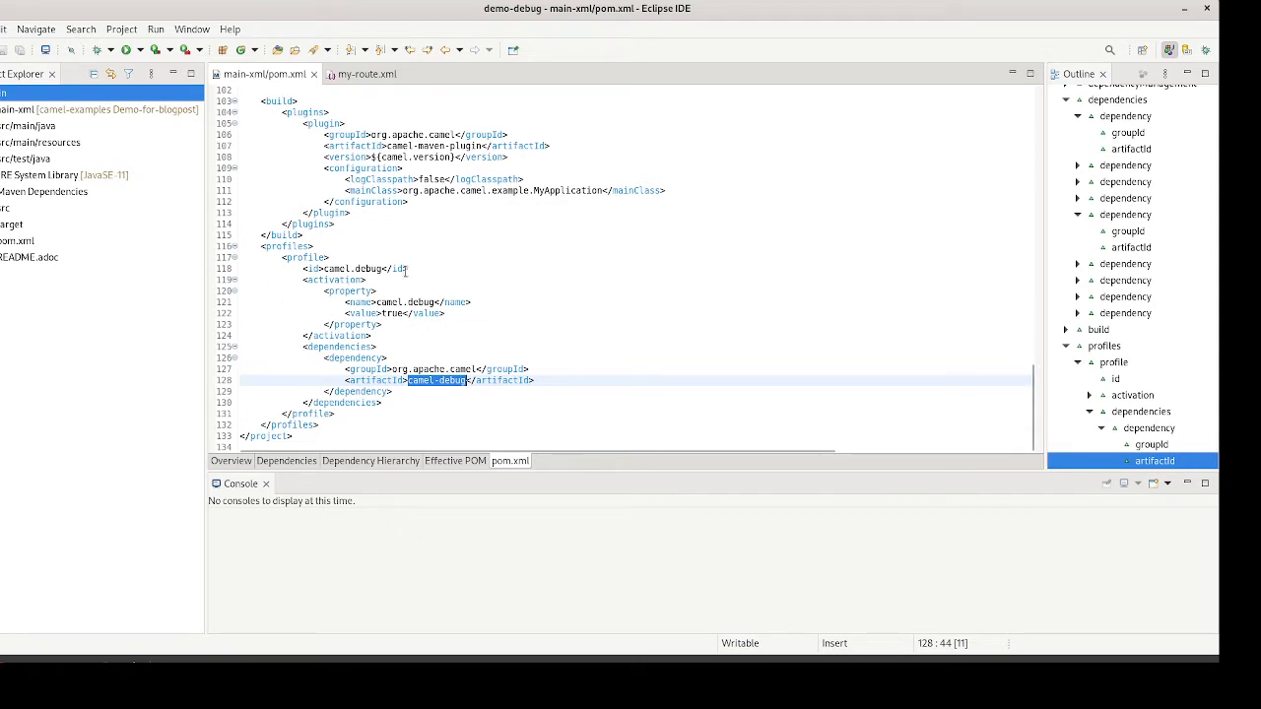
mouse_move(595, 316)
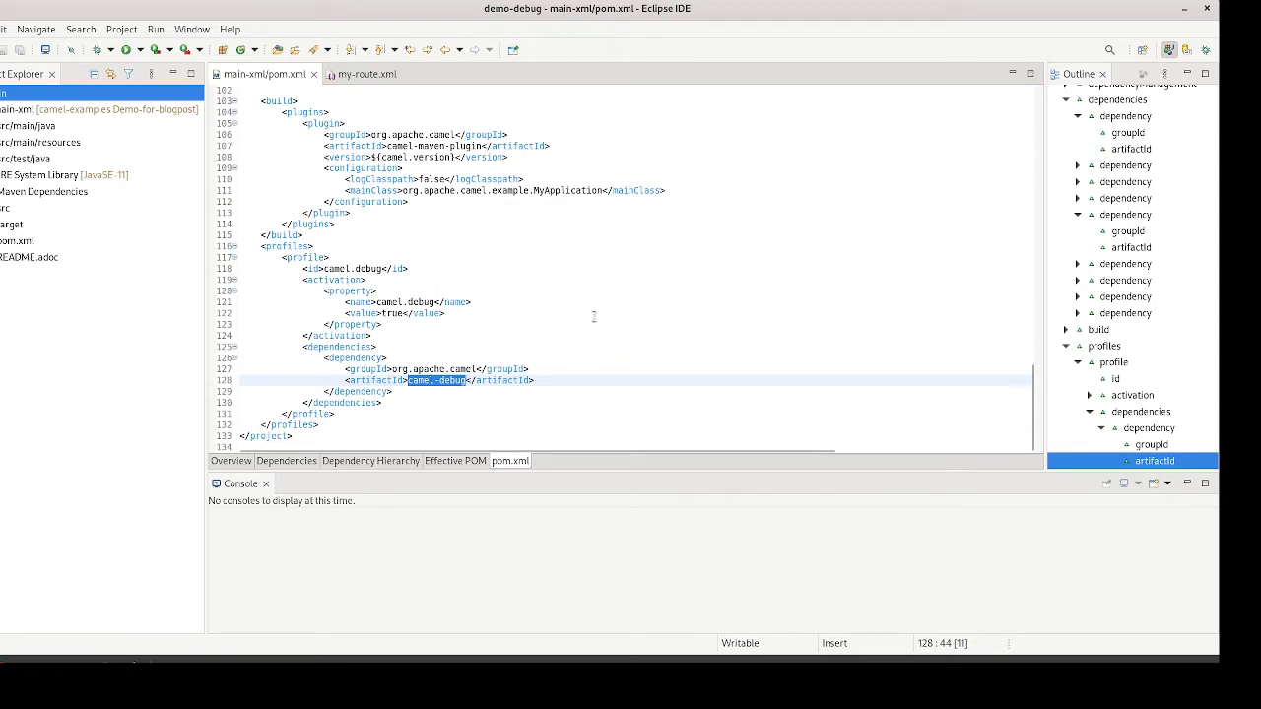
mouse_move(493, 260)
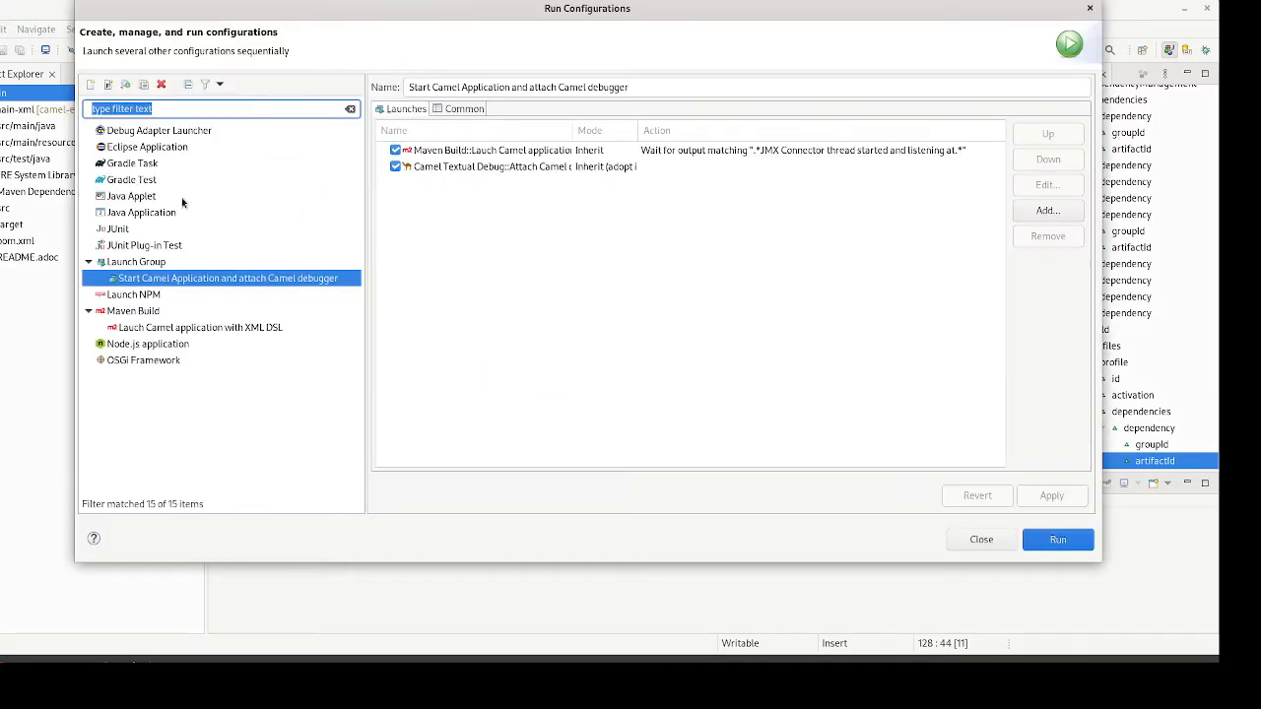
Step: Show the Maven launch 'Launch Camel application with XML DSL' with goal camel:run and profile camel.debug
left_click(197, 327)
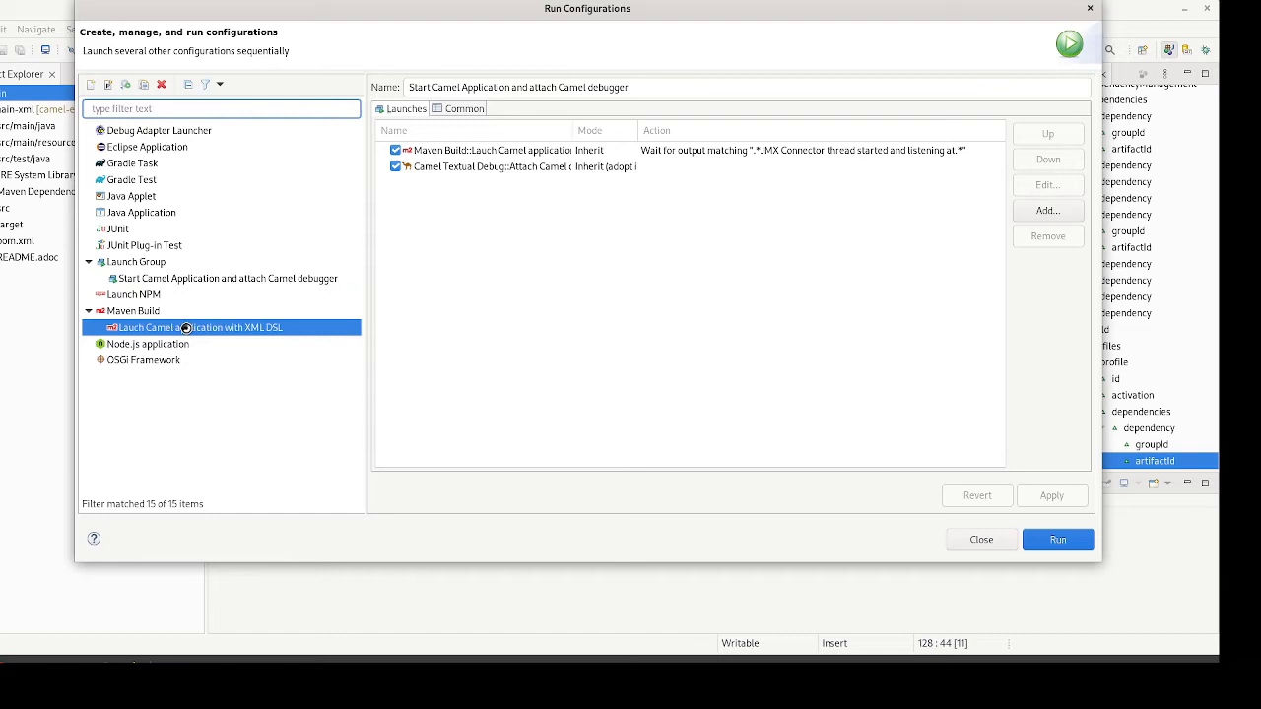
left_click(197, 327)
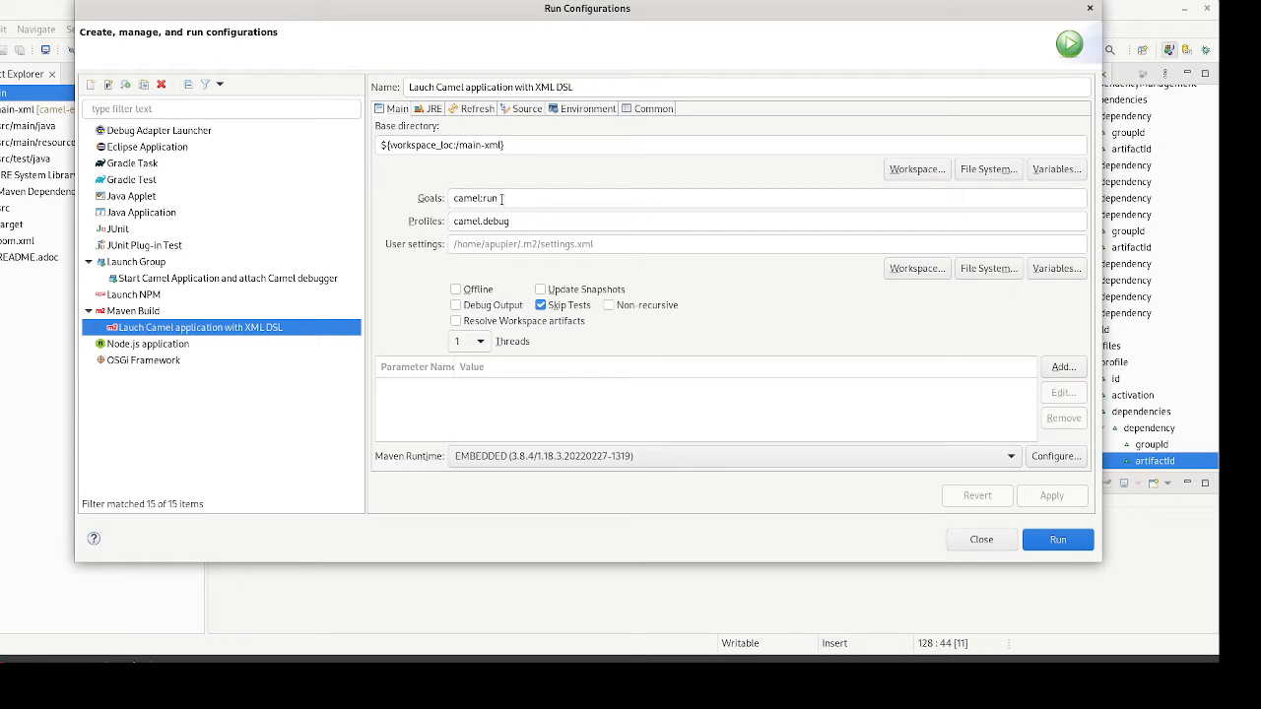
double_click(477, 197)
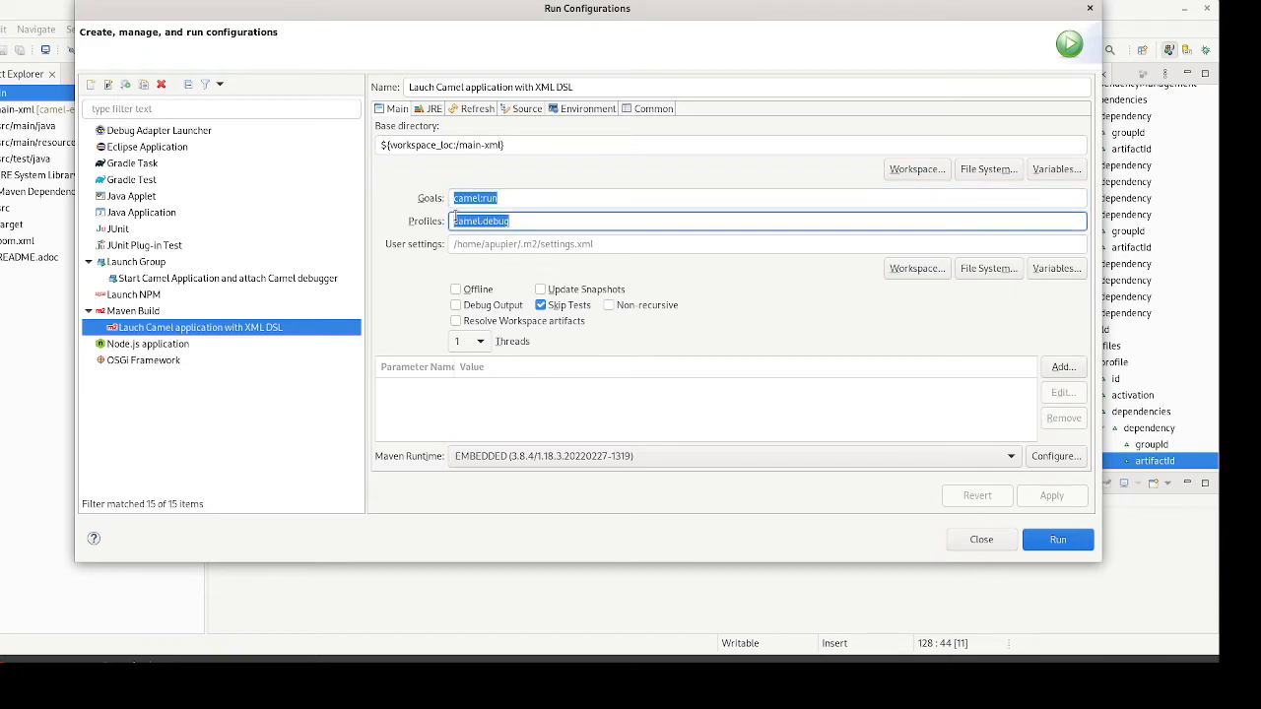
left_click(561, 221)
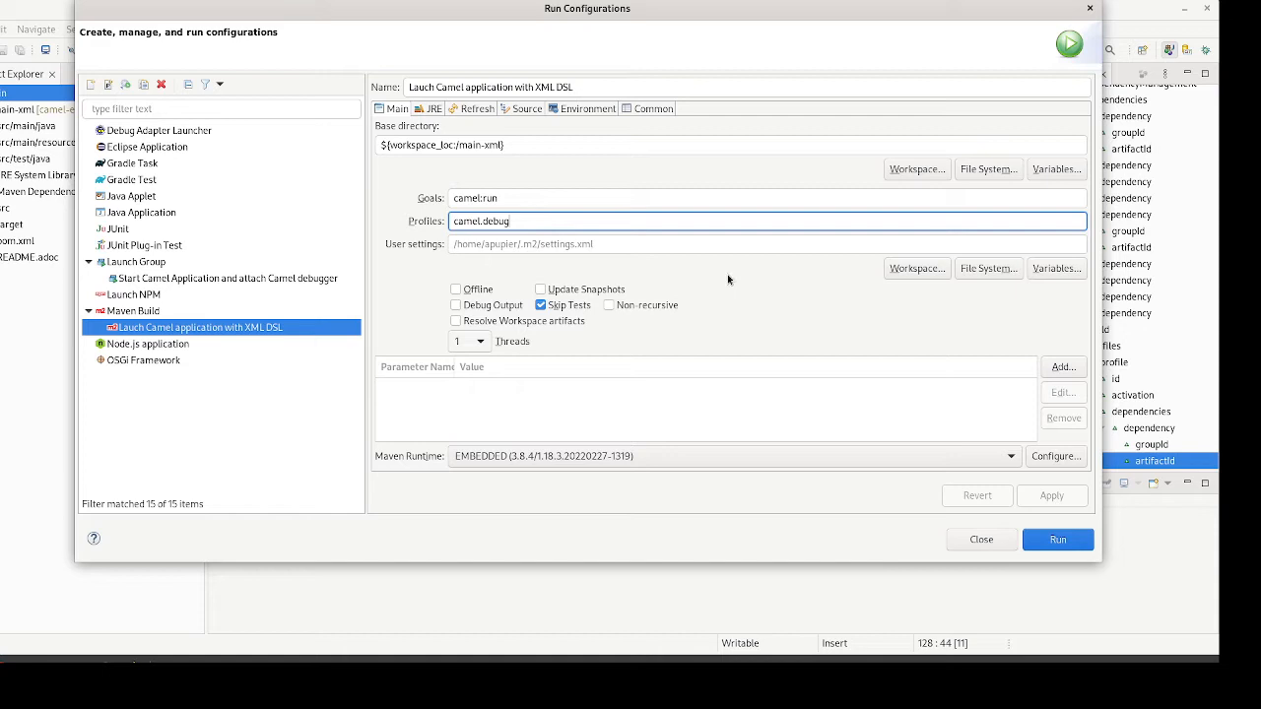
mouse_move(887, 503)
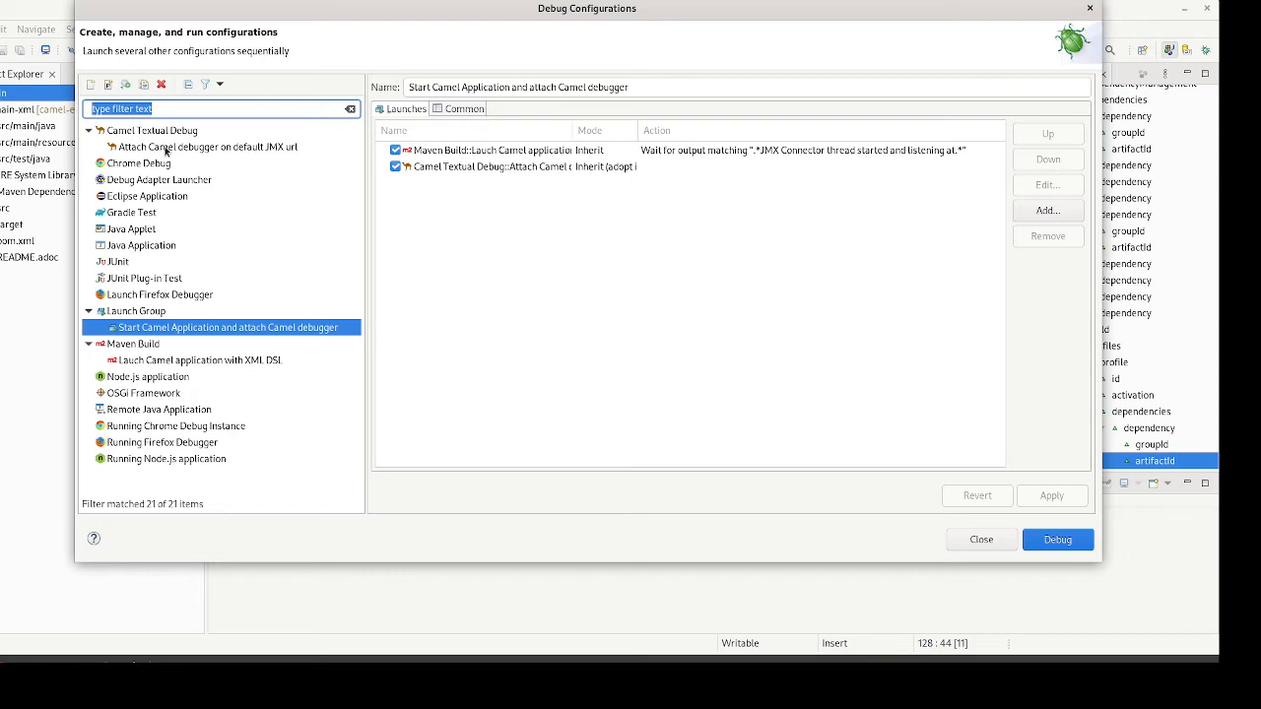
Step: Review the 'Attach Camel debugger on default JMX url' configuration, then the launch group
left_click(207, 146)
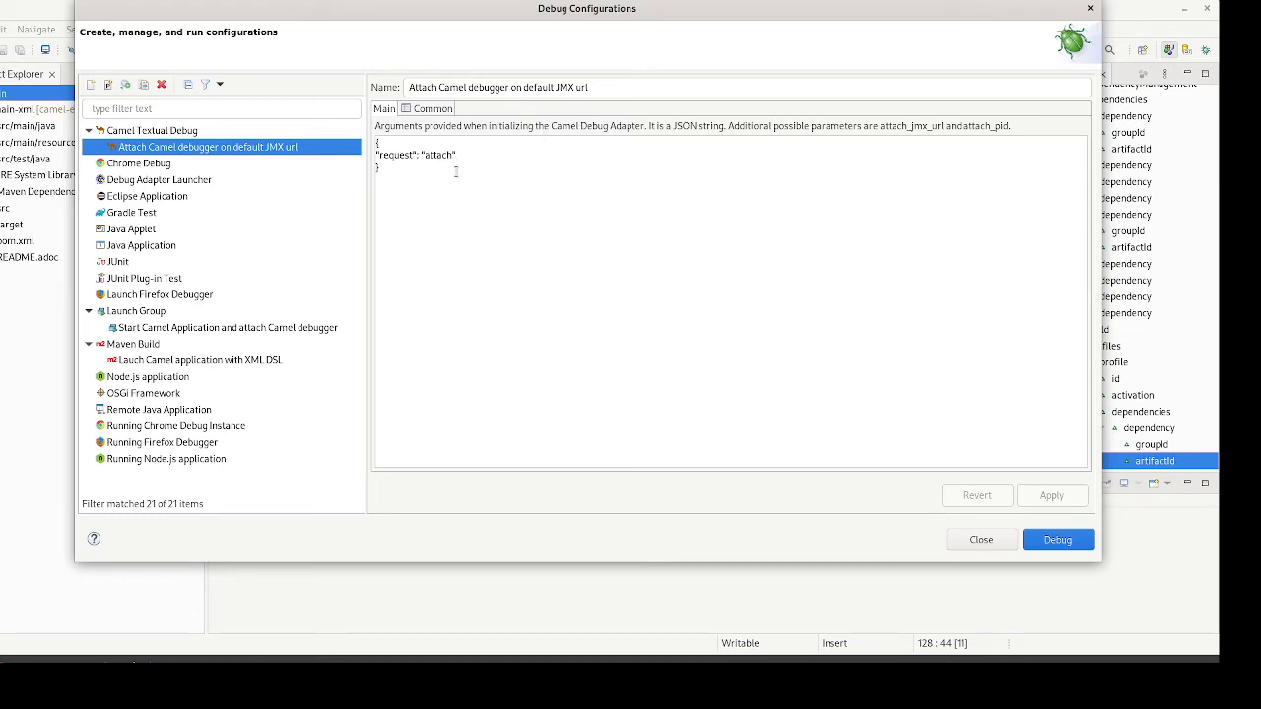
mouse_move(568, 189)
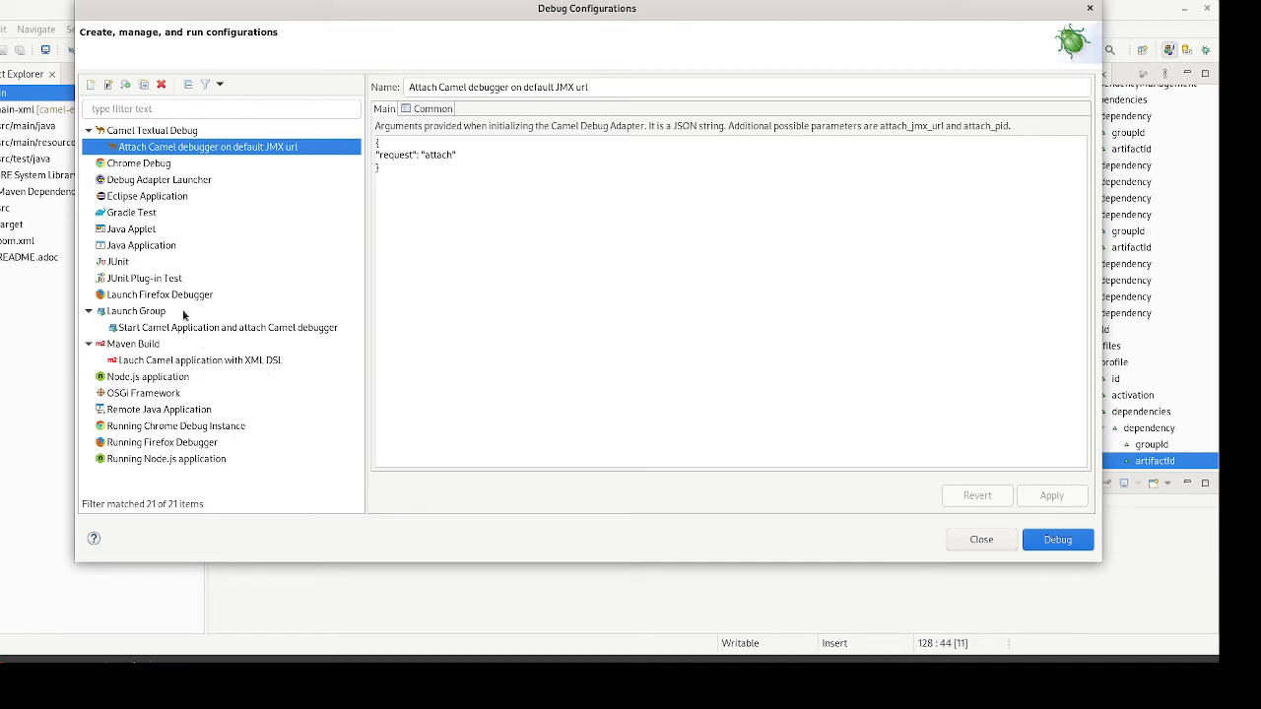
left_click(226, 327)
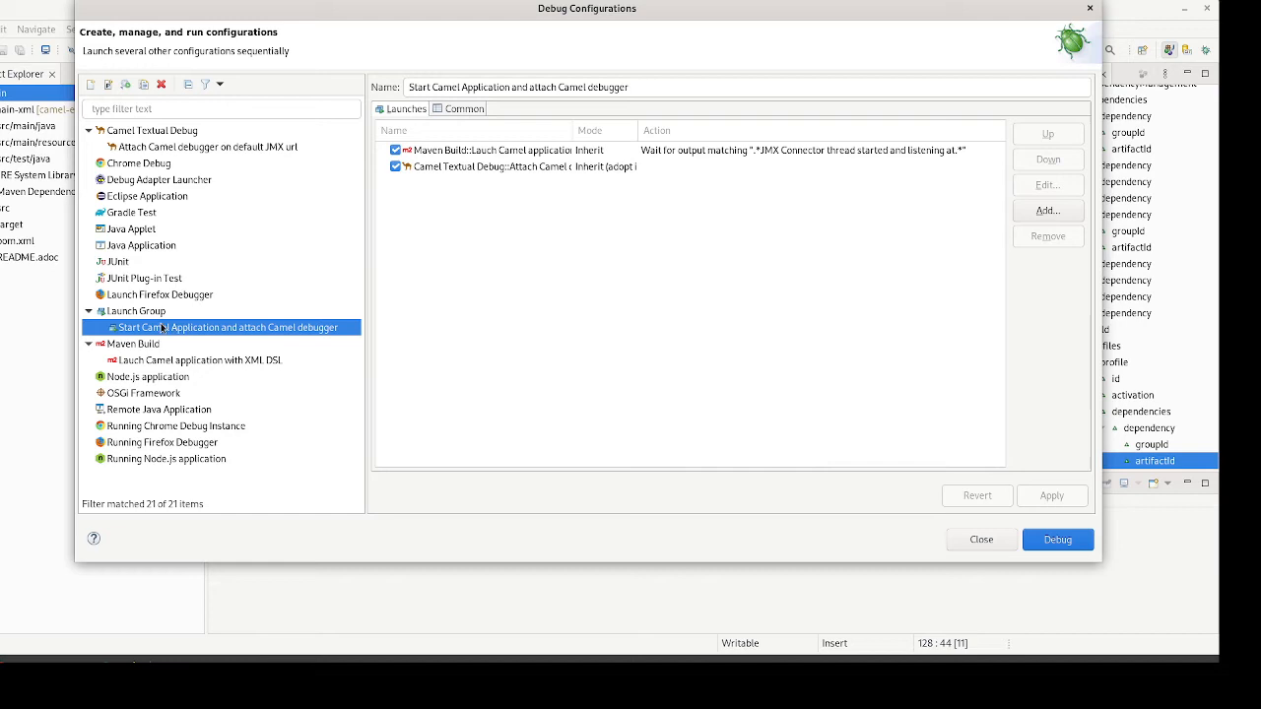
mouse_move(383, 176)
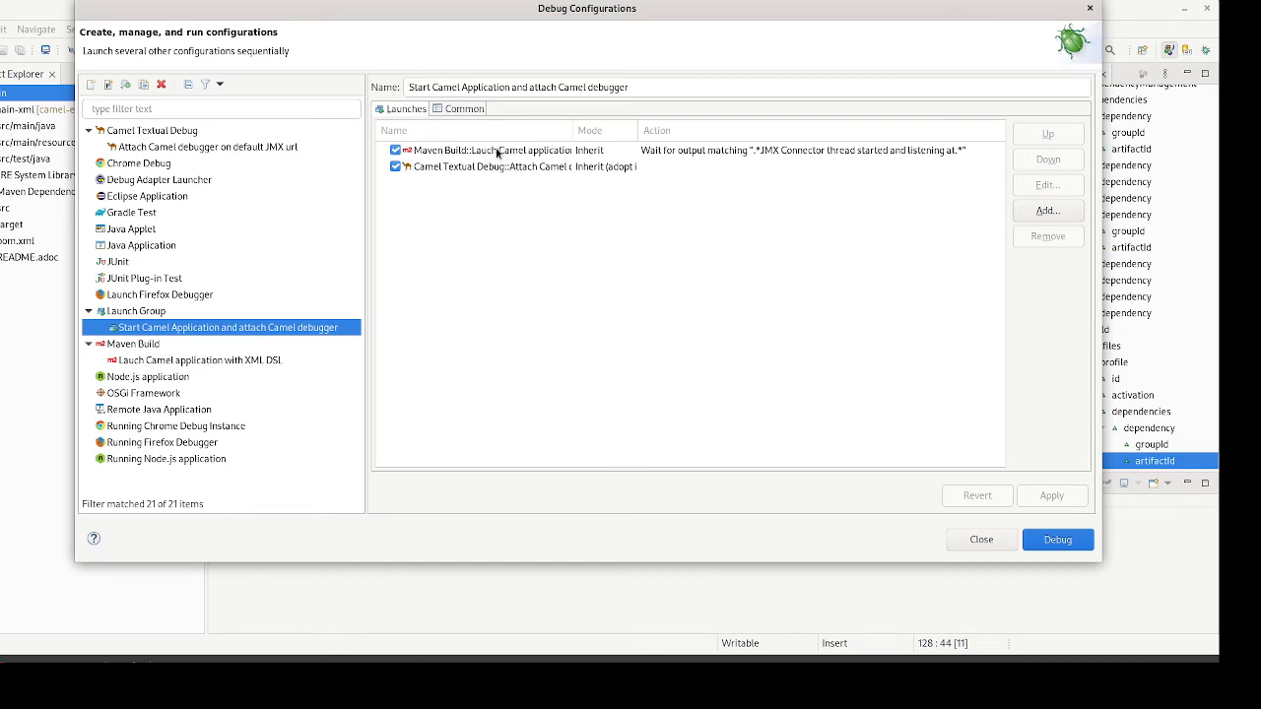
Step: Edit the Maven Build entry from the launch group's Launches list
left_click(492, 150)
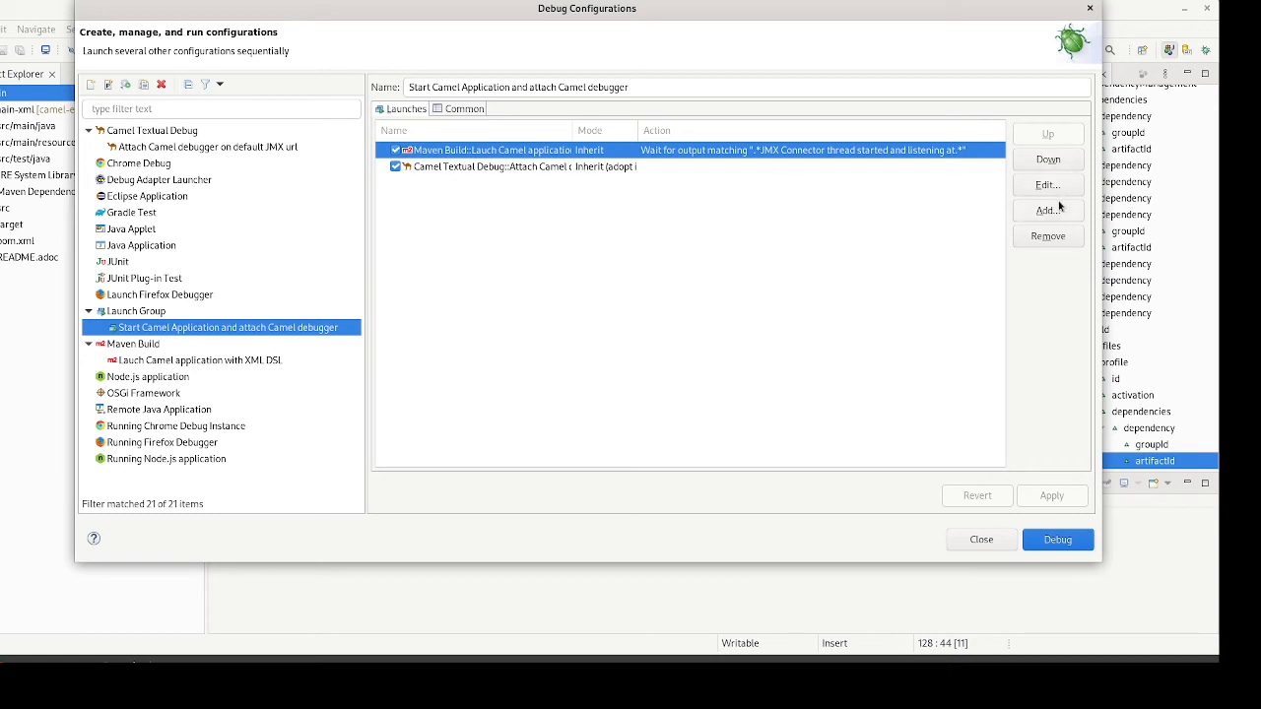
left_click(1048, 185)
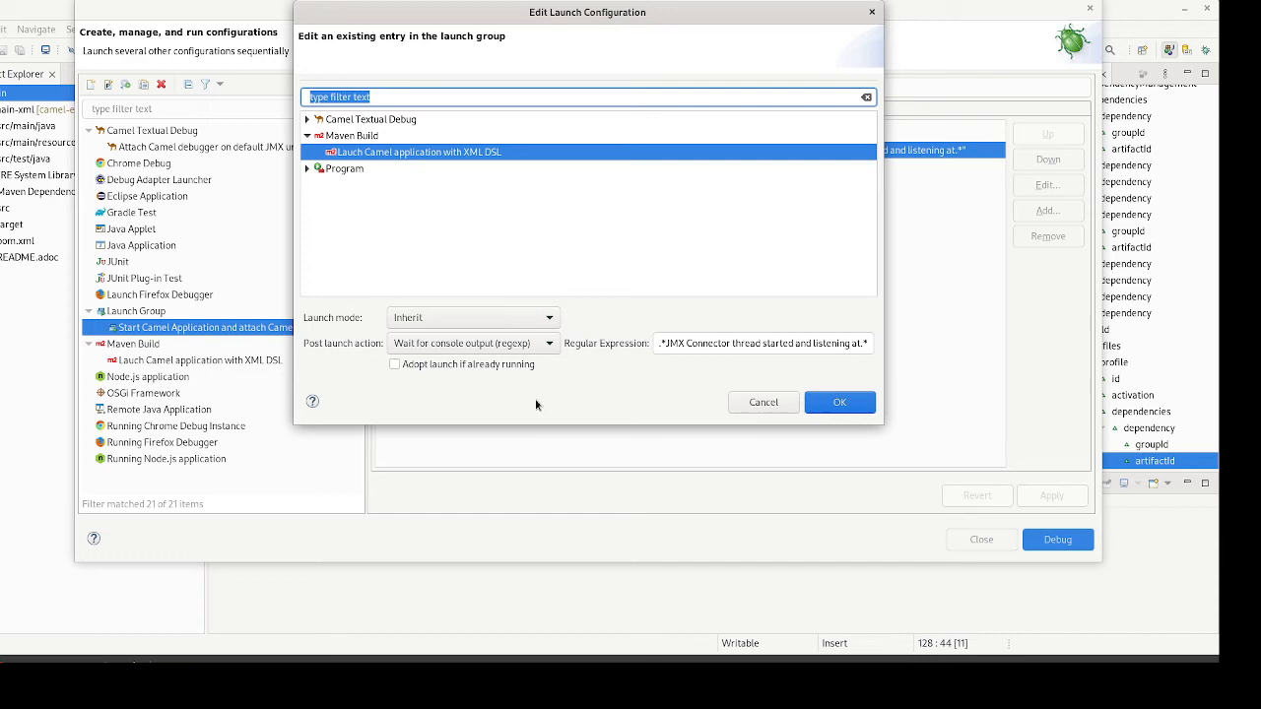
mouse_move(497, 352)
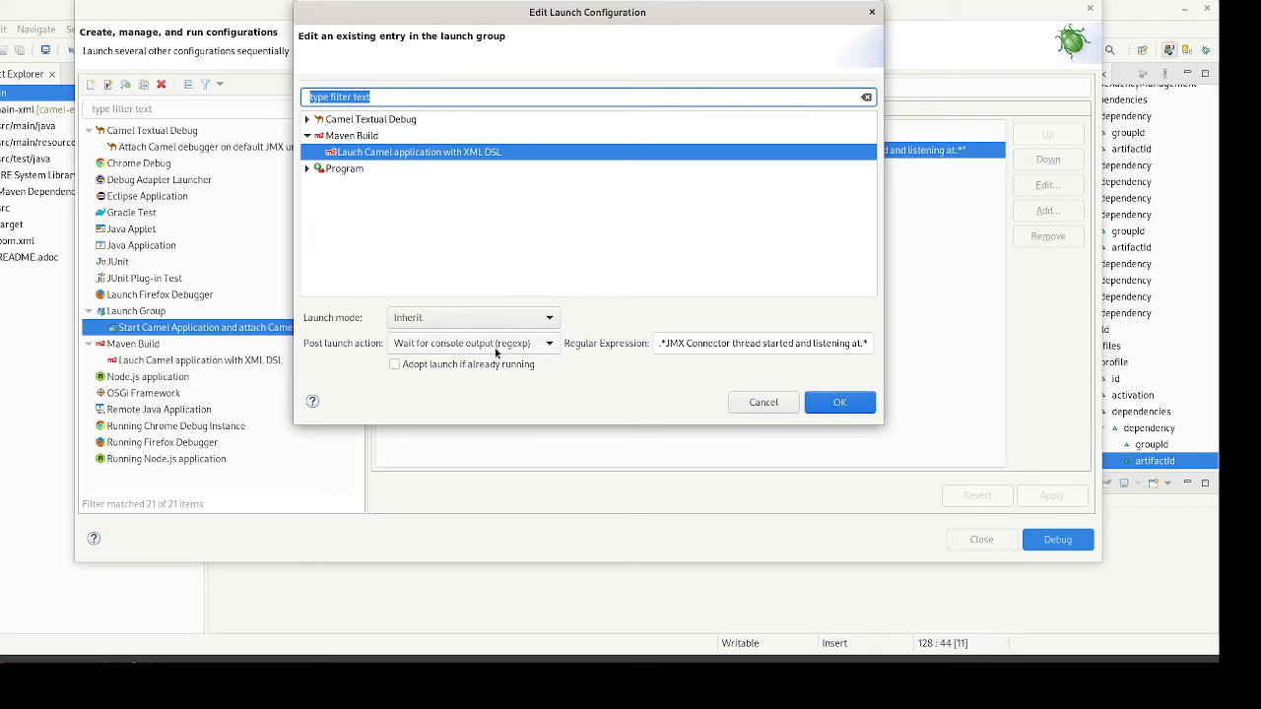
Step: Inspect the post-launch JMX Connector console regular expression and close the entry editor unchanged
left_click(765, 343)
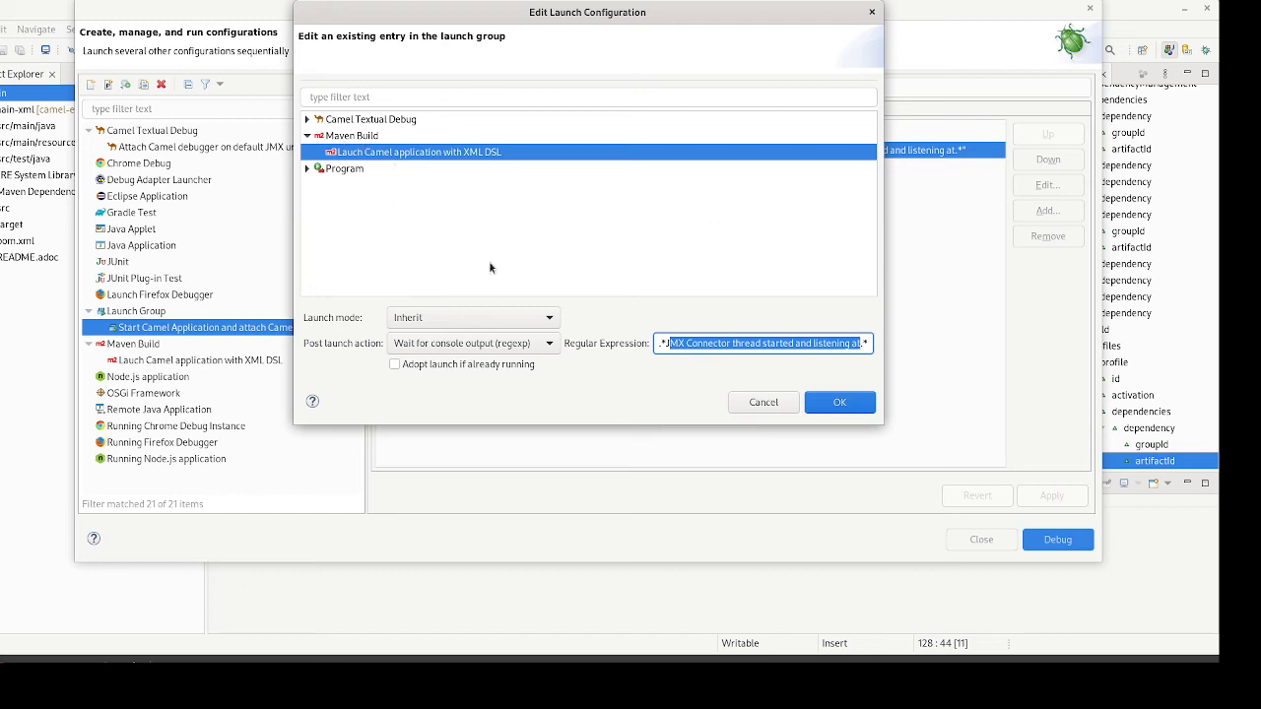
left_click(839, 402)
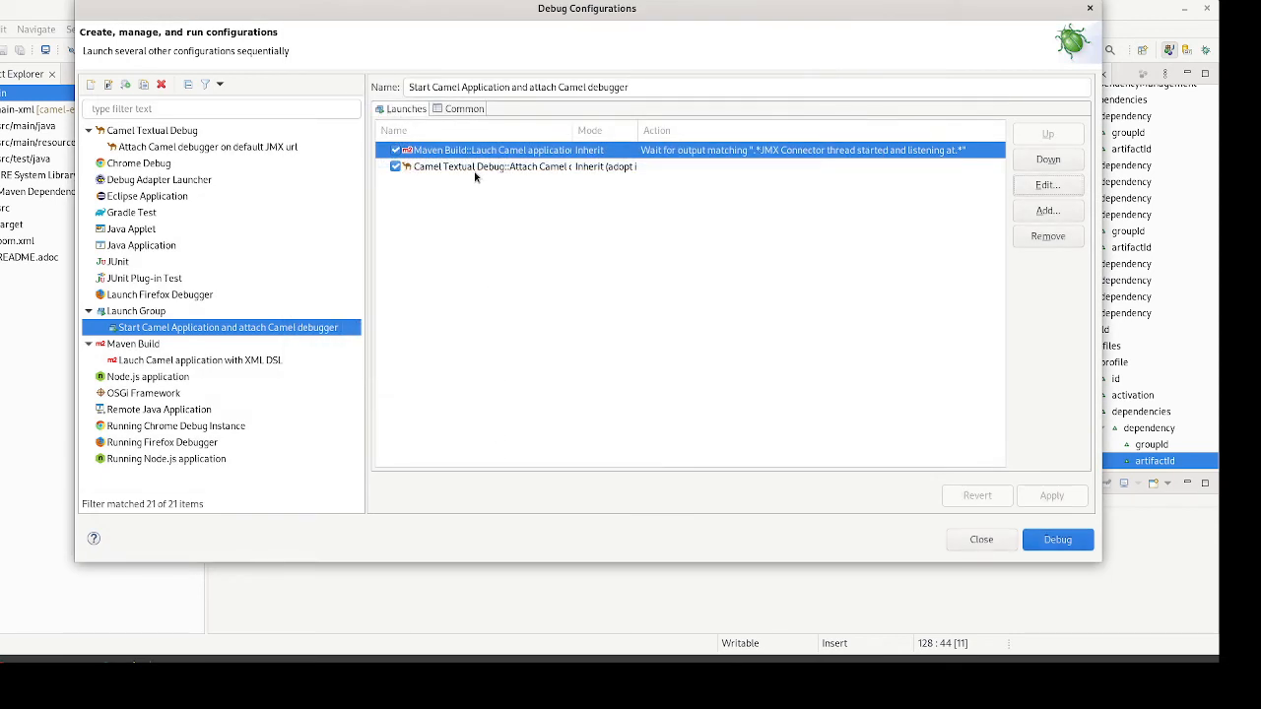
Step: Start the launch group in debug mode with the Camel Textual Debug entry selected
left_click(524, 166)
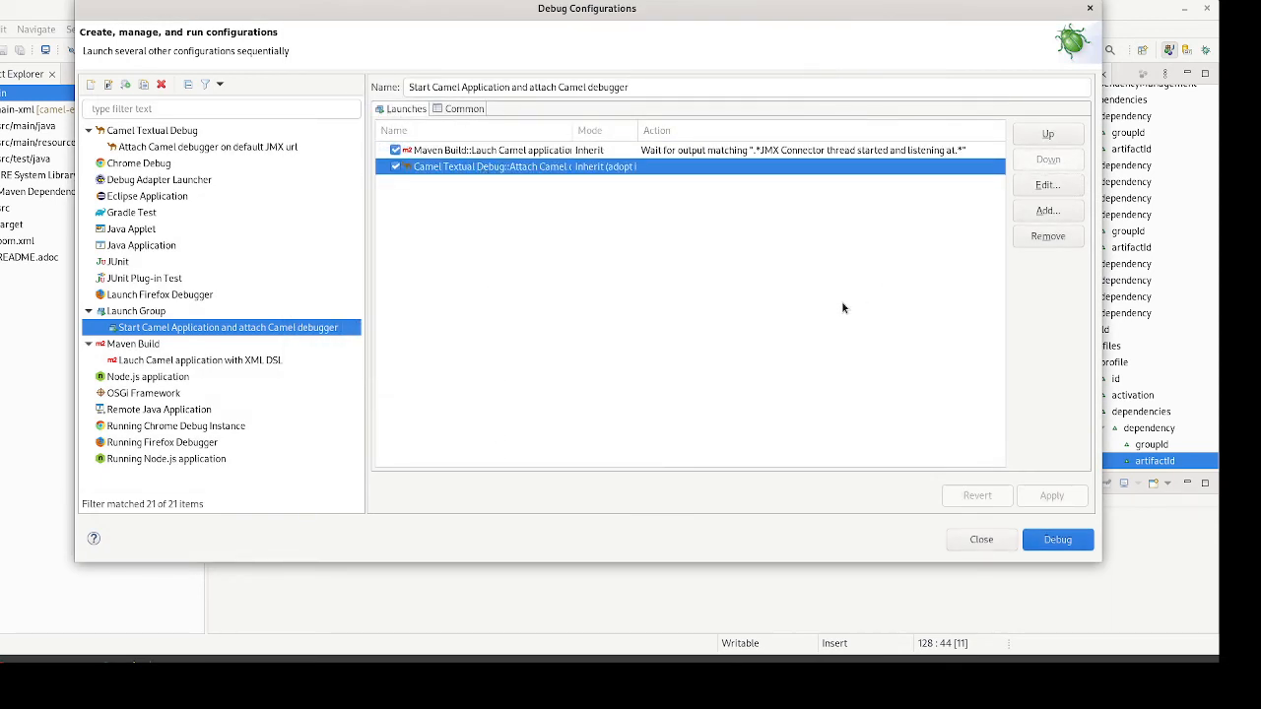
mouse_move(1056, 540)
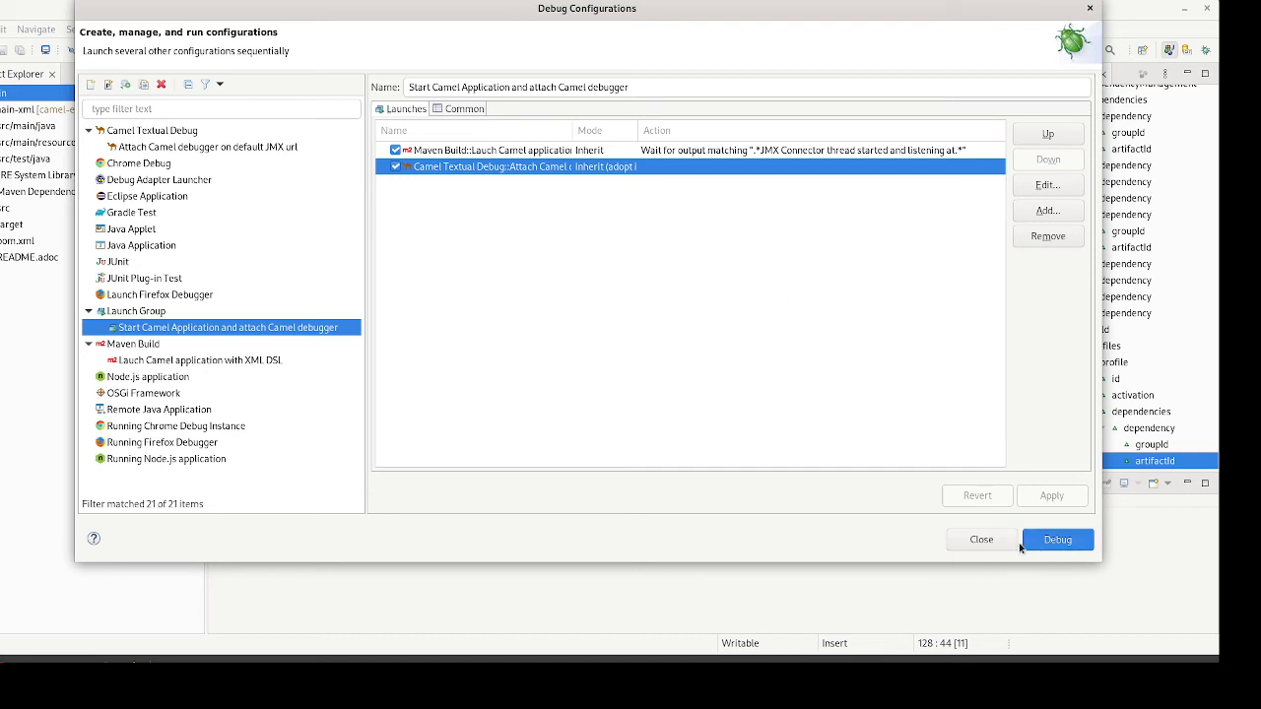
left_click(1056, 539)
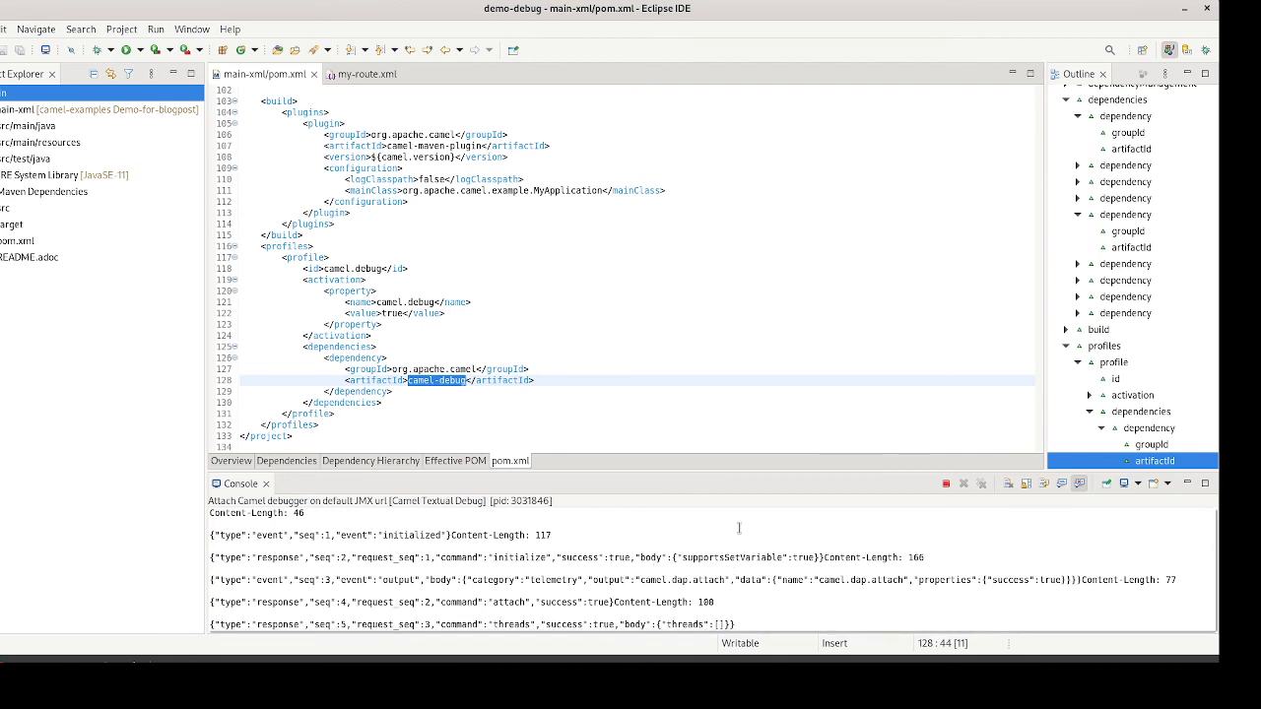
Step: Confirm the switch to the Debug perspective, suspended at the log breakpoint in my-route.xml
left_click(367, 75)
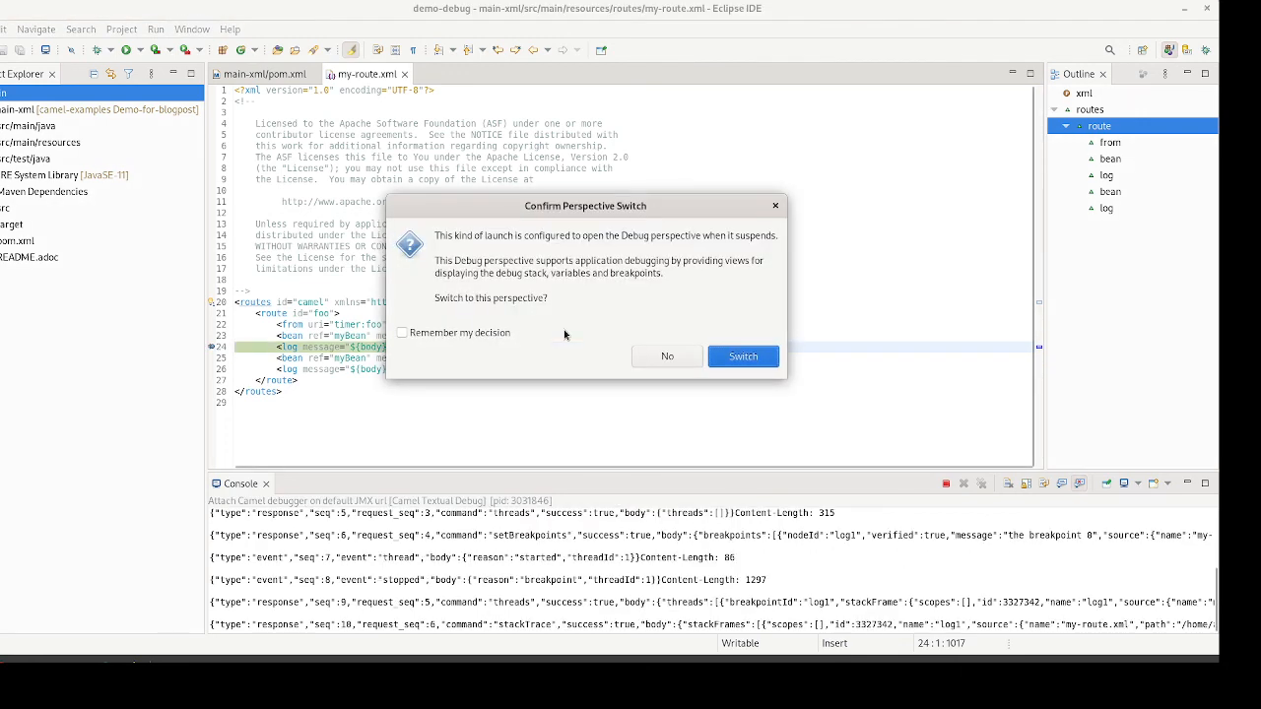
mouse_move(678, 237)
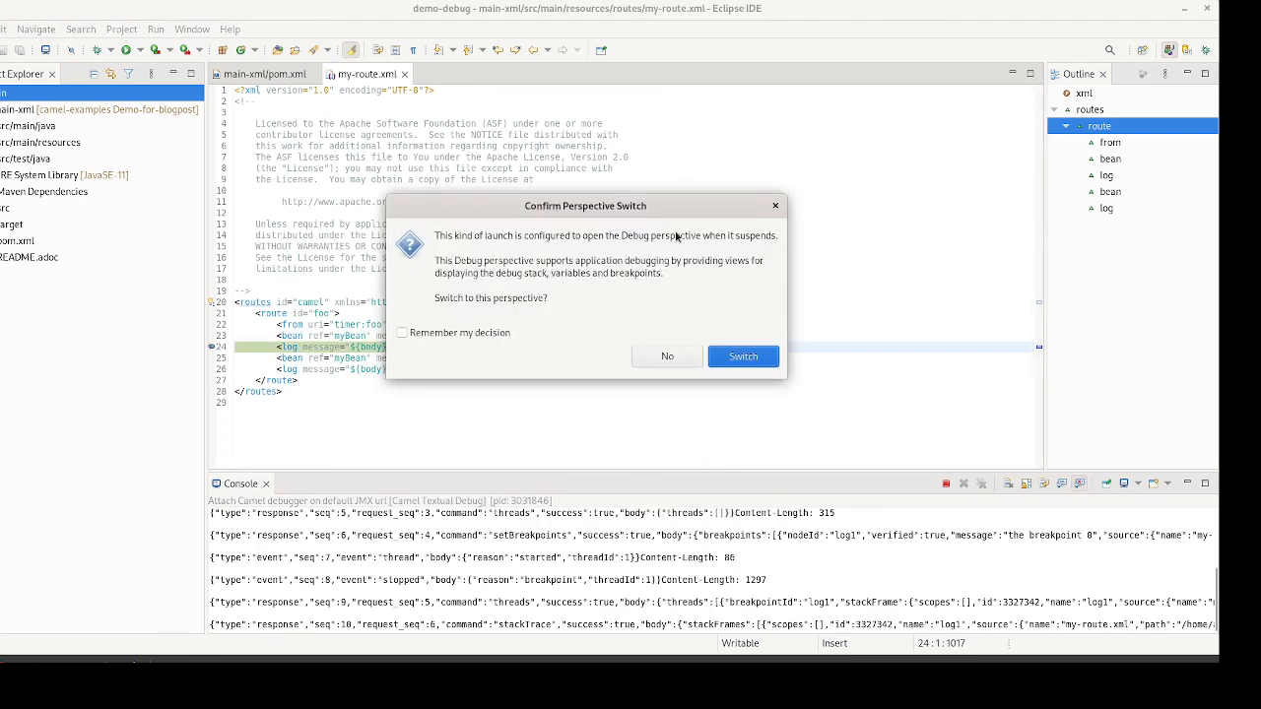
left_click(743, 355)
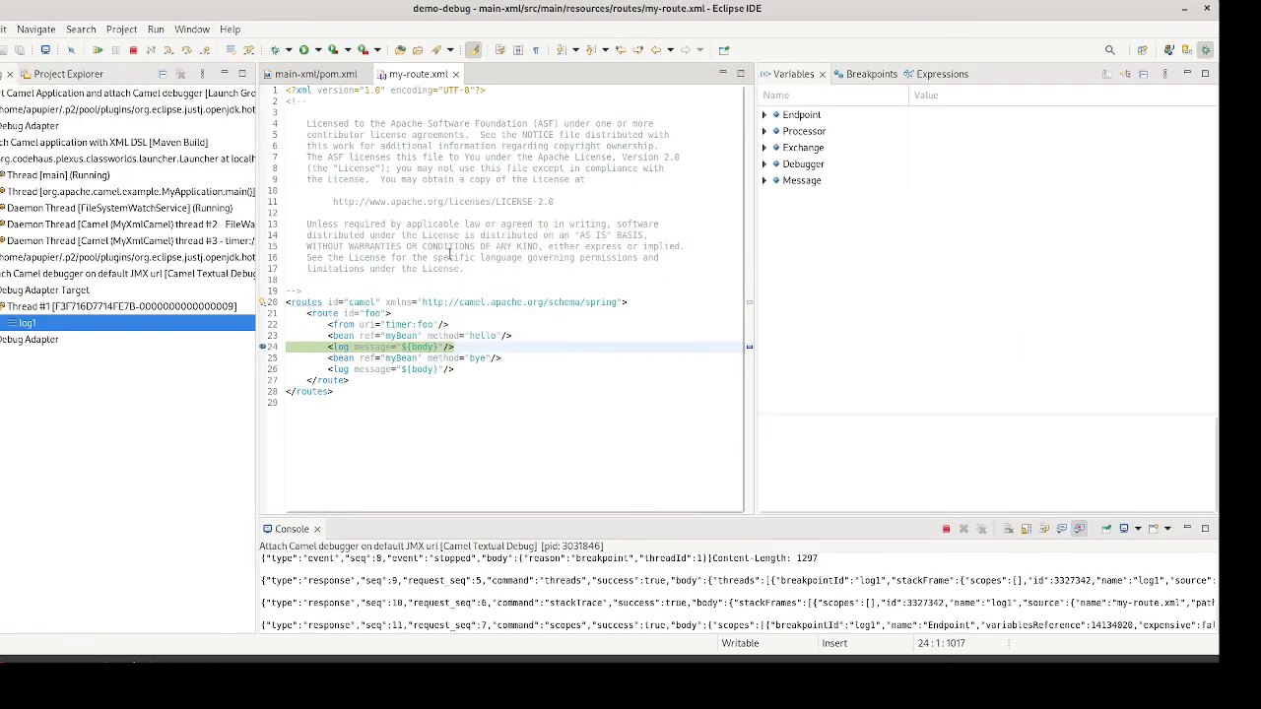
mouse_move(699, 279)
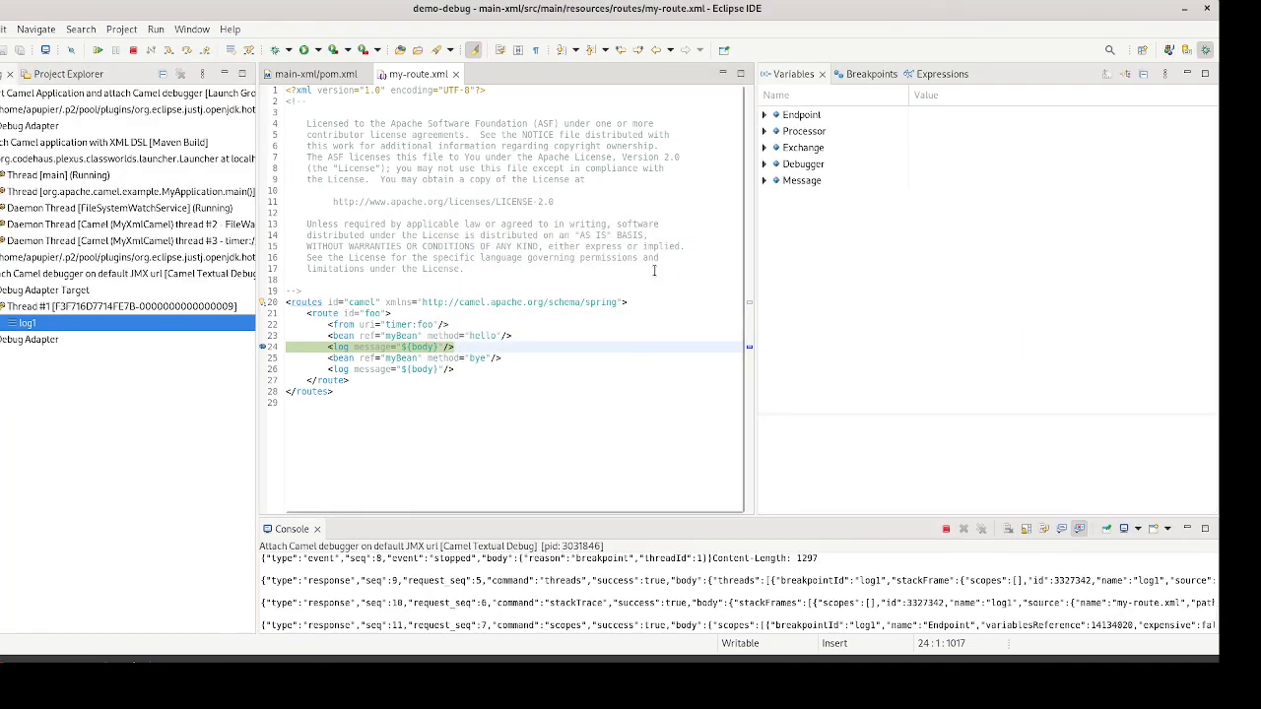
mouse_move(619, 264)
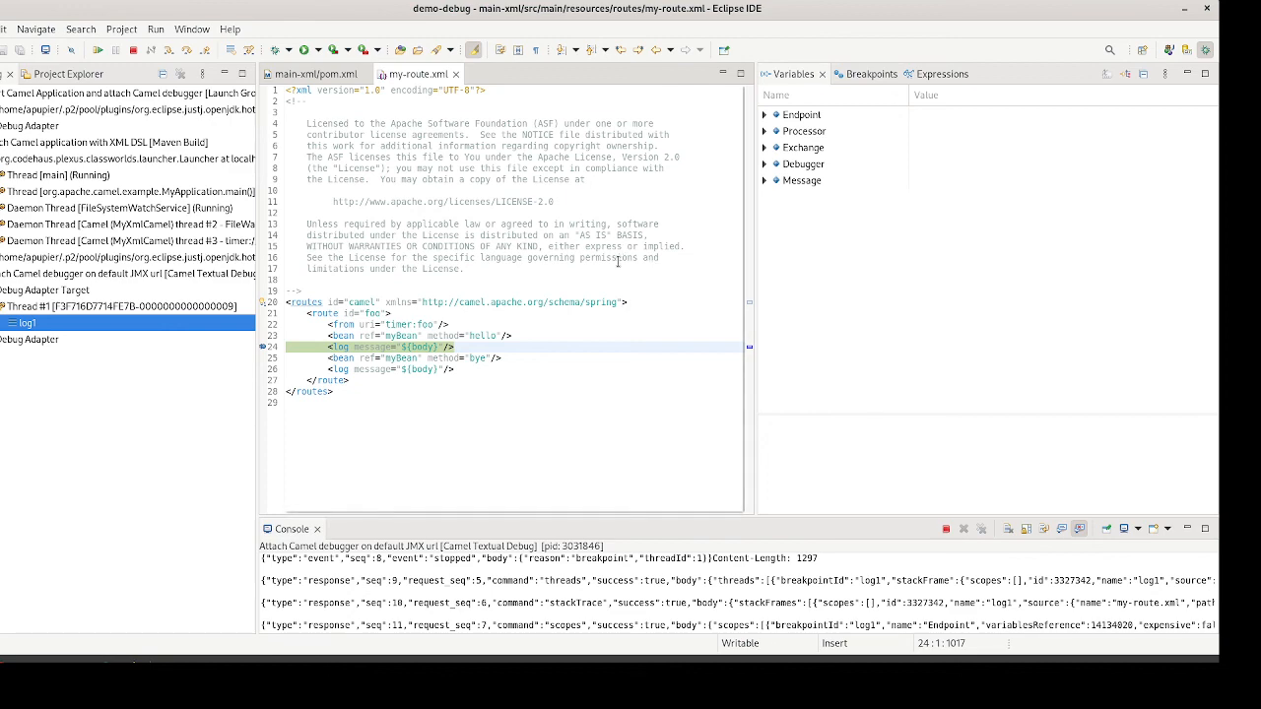